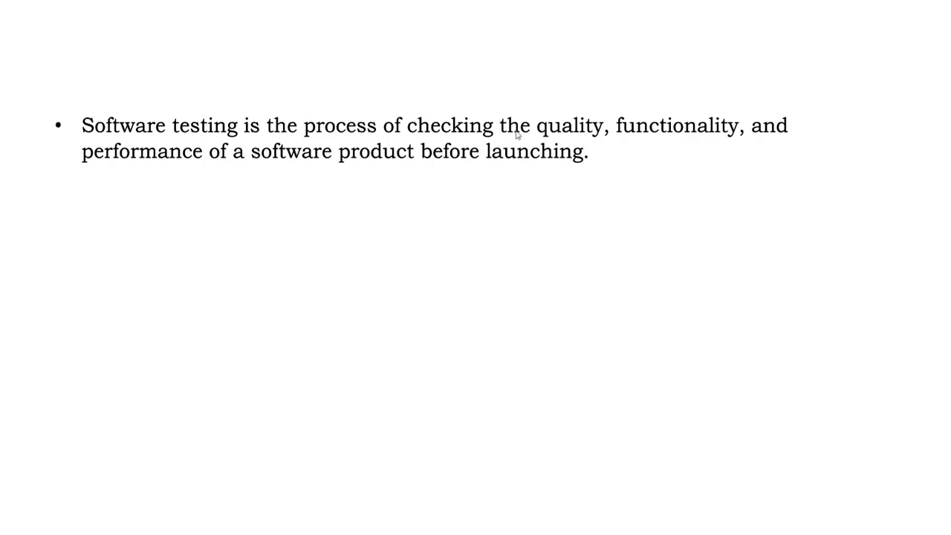
mouse_move(609, 134)
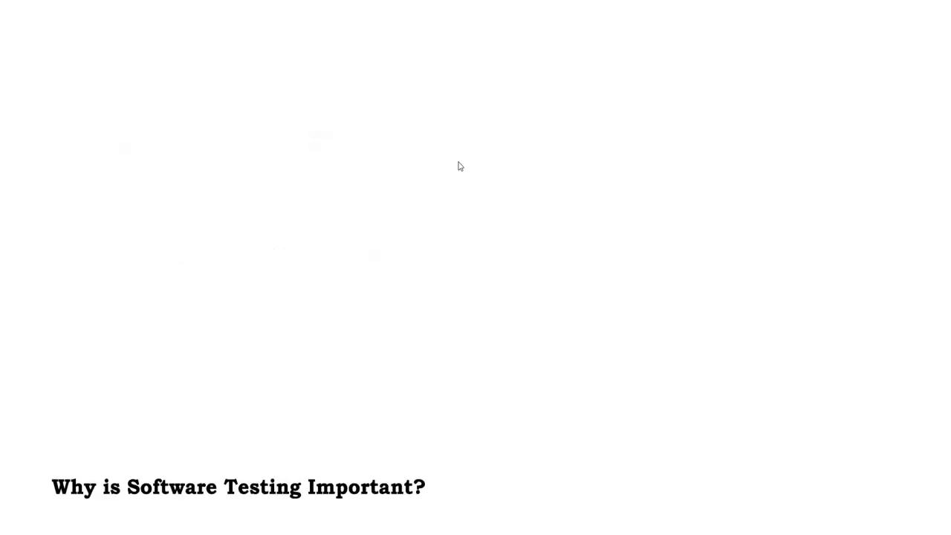
scroll("up", 3)
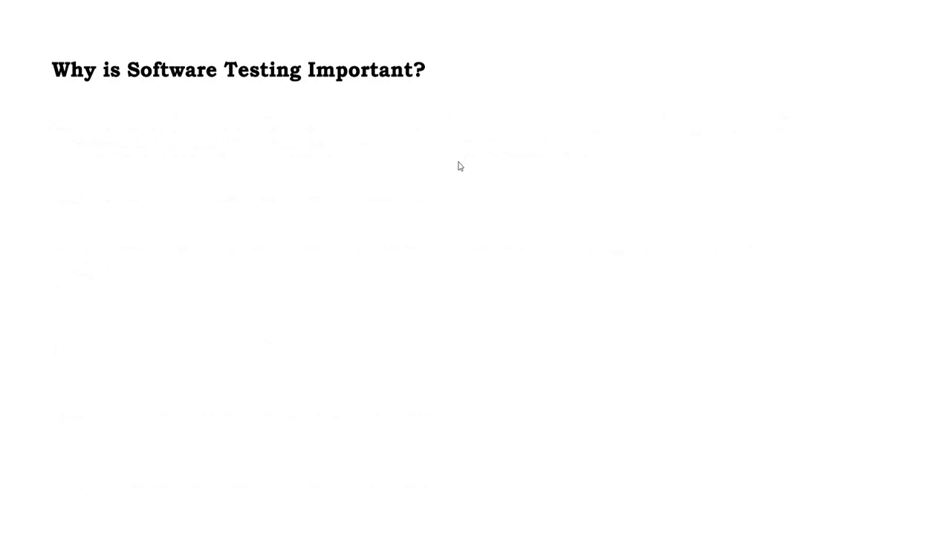